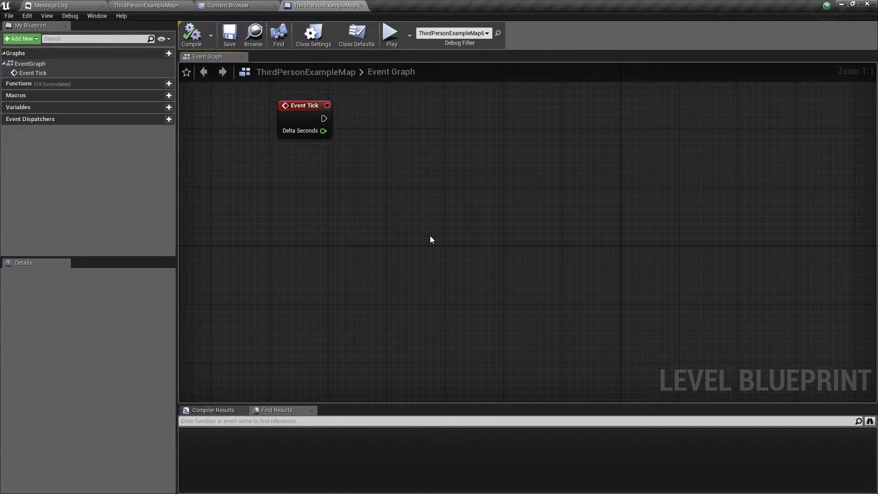
mouse_move(466, 253)
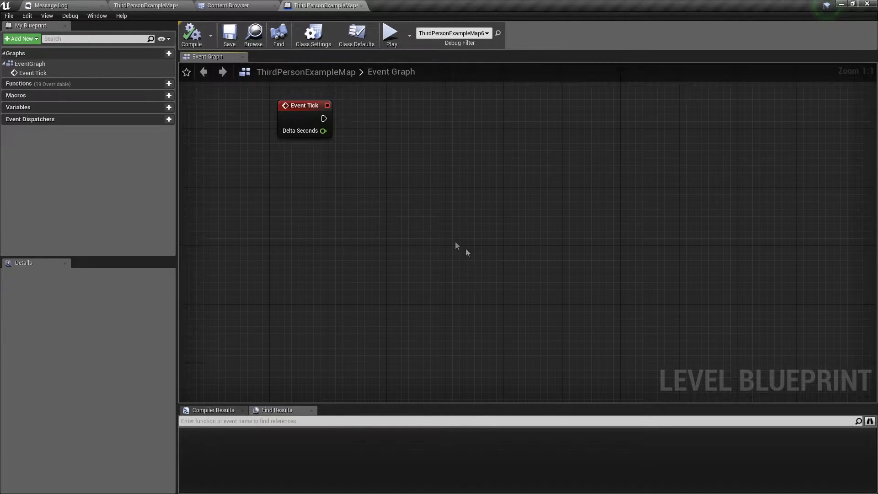
Add an unwired VInterp To node to the Event Graph beside Event Tick.
right_click(467, 252)
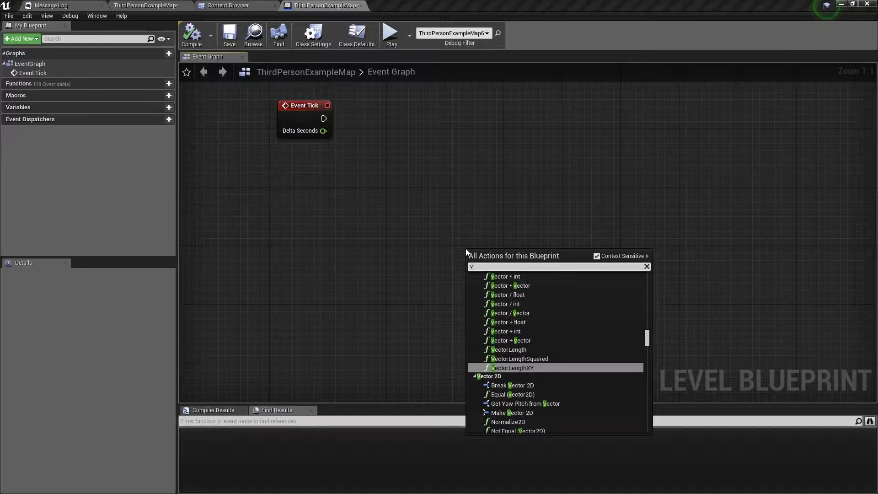
type("int")
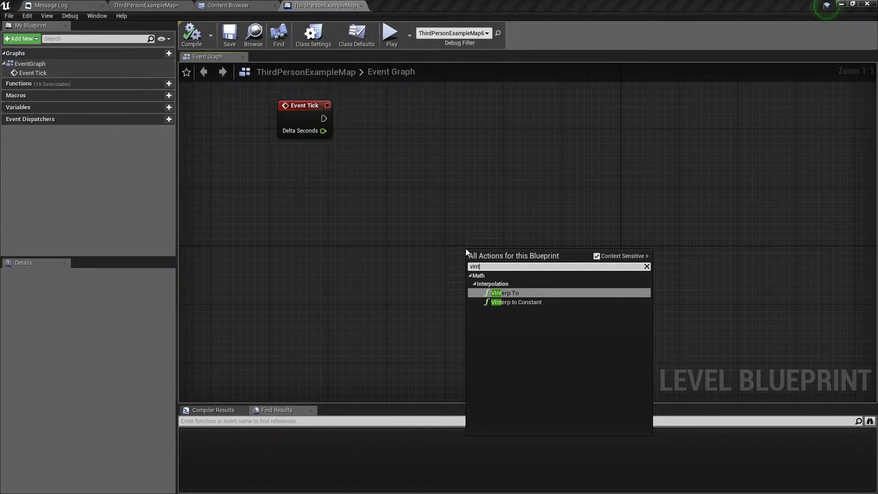
mouse_move(515, 297)
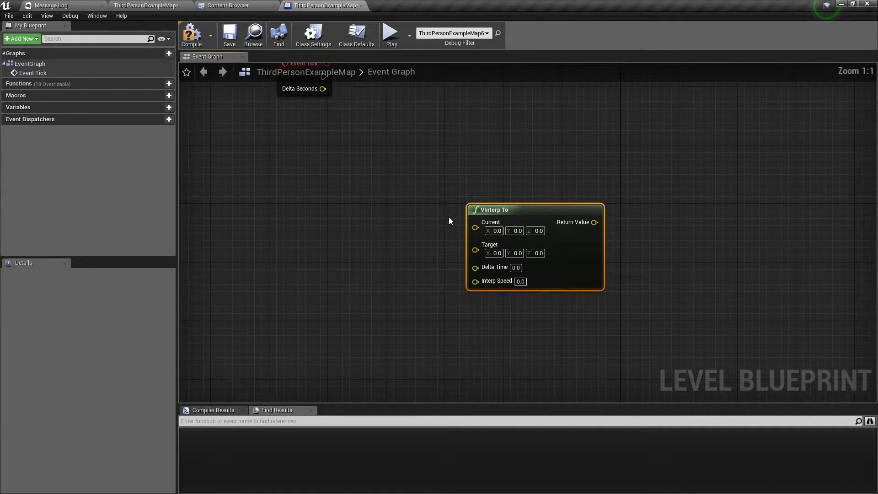
left_click(435, 178)
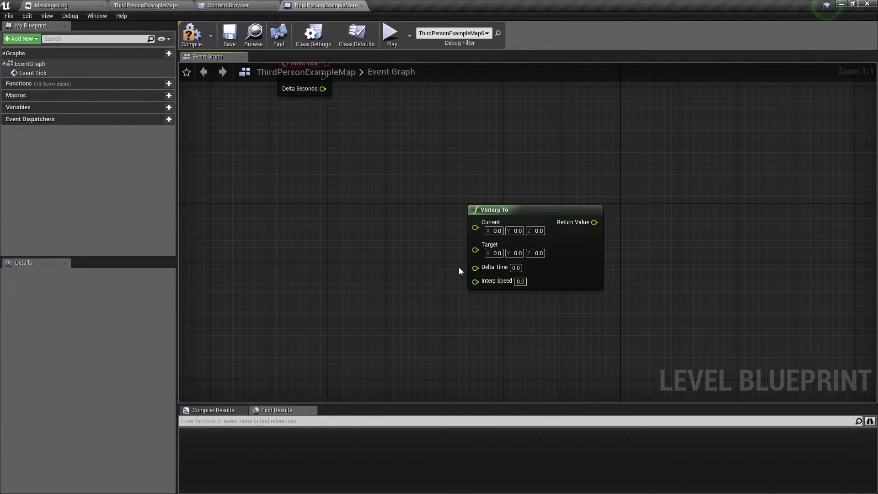
mouse_move(322, 93)
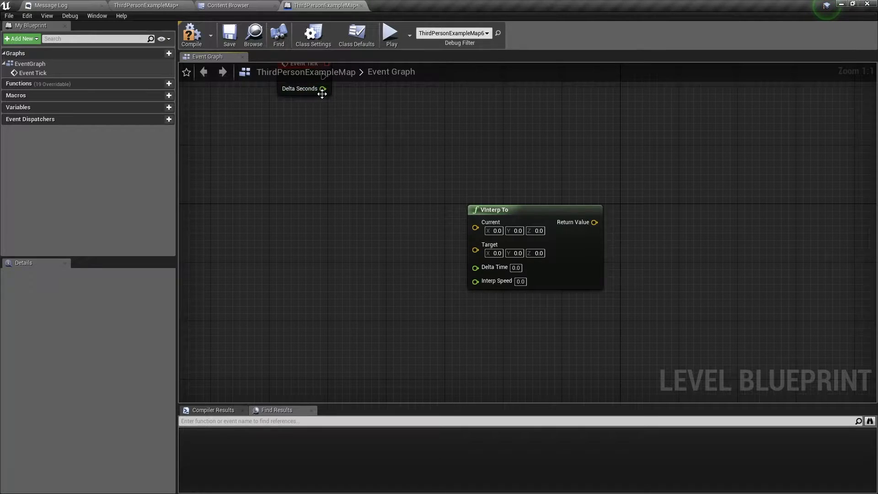
mouse_move(459, 316)
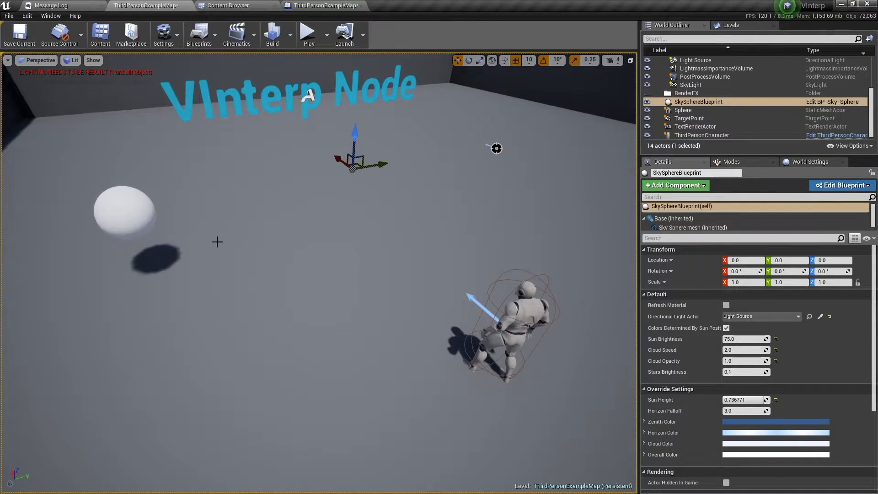
mouse_move(484, 148)
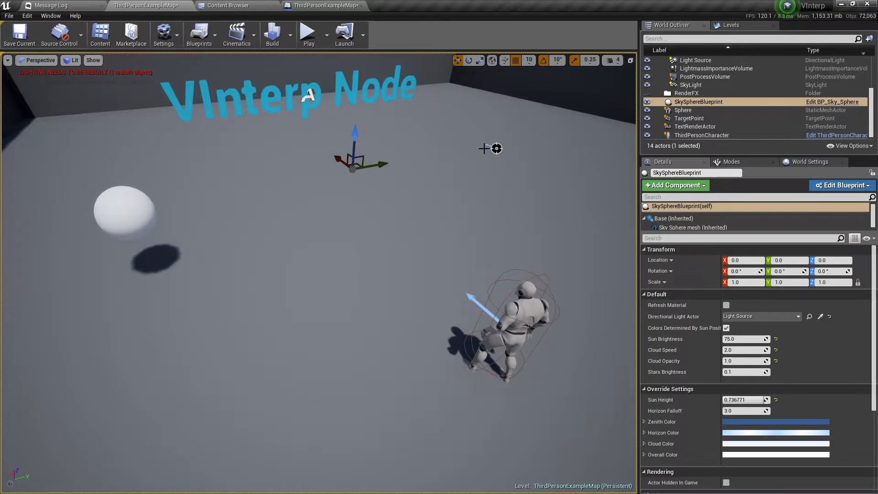
mouse_move(404, 202)
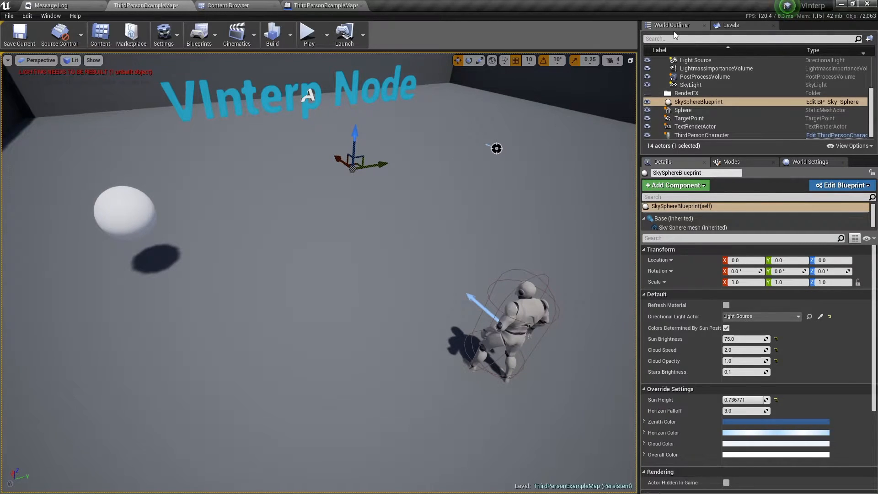
Select both Sphere and TargetPoint in the World Outliner, then return to the blueprint.
left_click(683, 110)
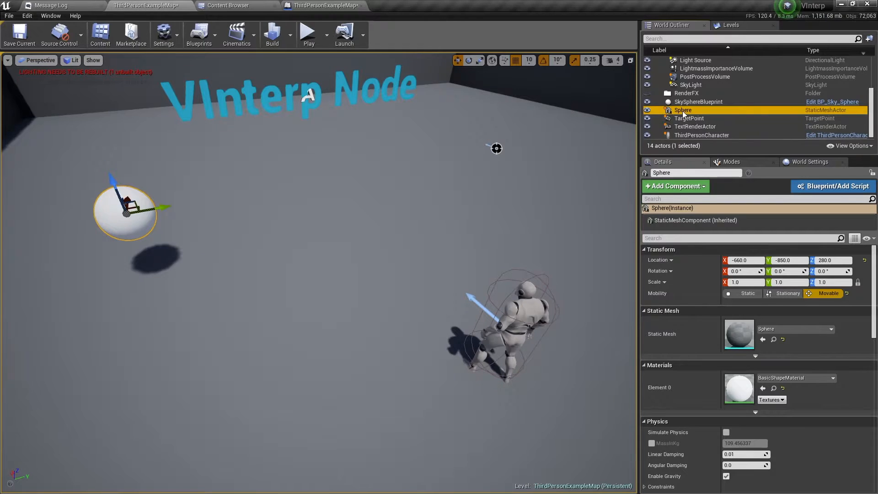
left_click(688, 118)
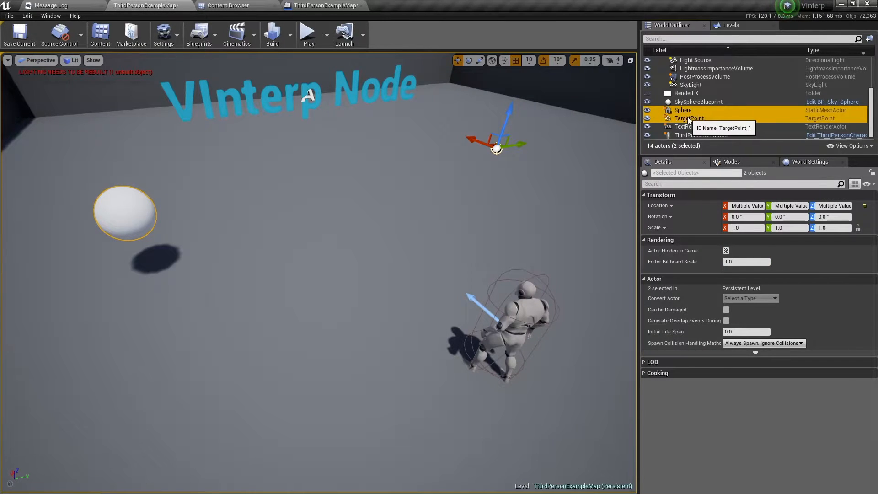
left_click(324, 5)
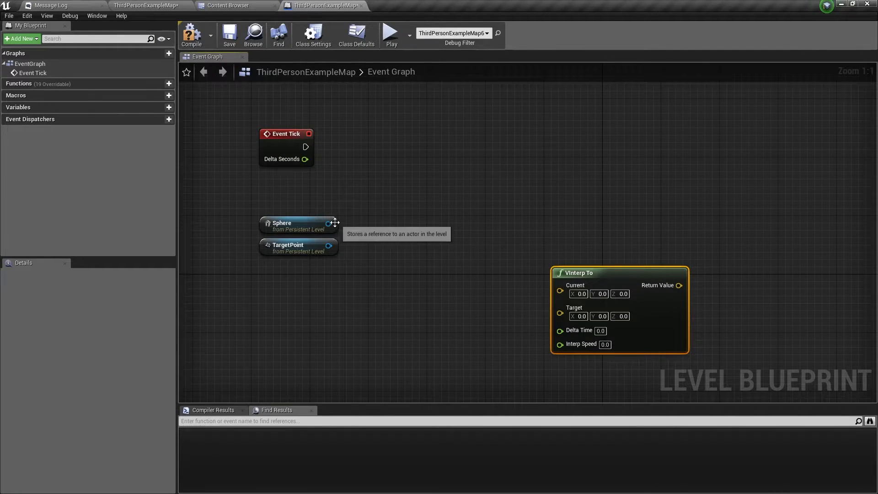
Add SetActorLocation from the Sphere reference and drive it from Event Tick.
left_click_drag(330, 223, 501, 190)
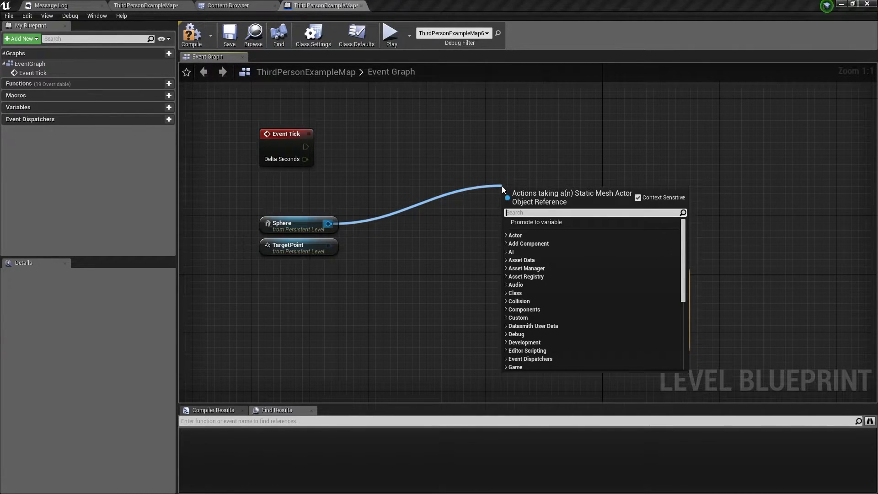
type("set ac")
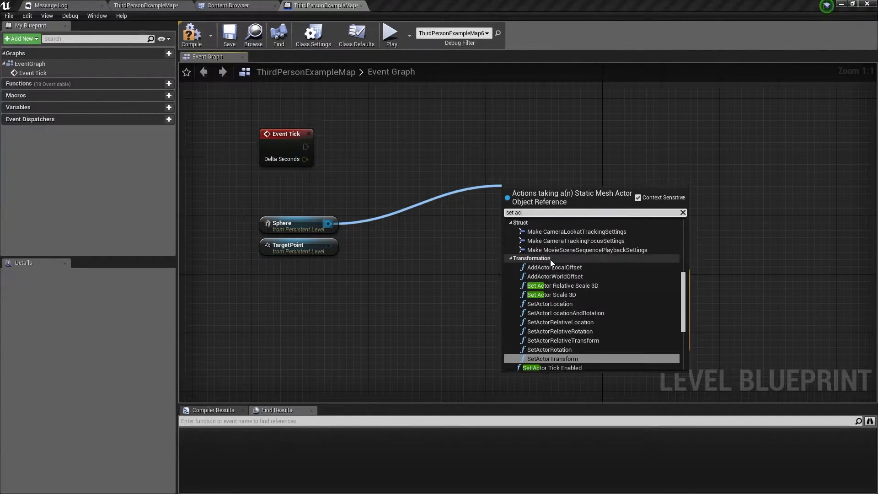
mouse_move(550, 304)
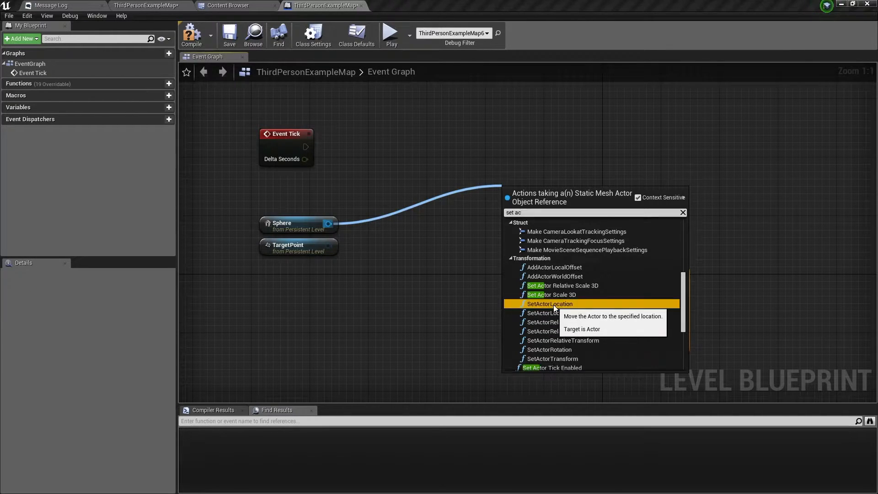
left_click(549, 303)
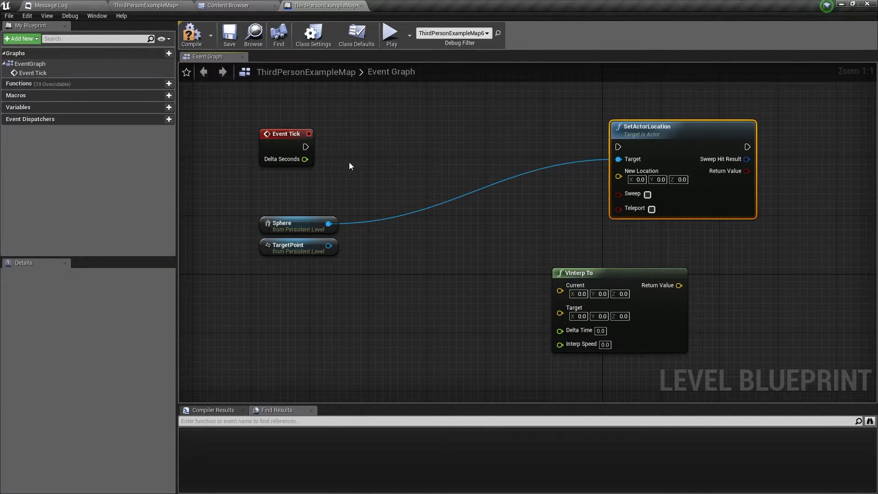
left_click_drag(307, 146, 618, 146)
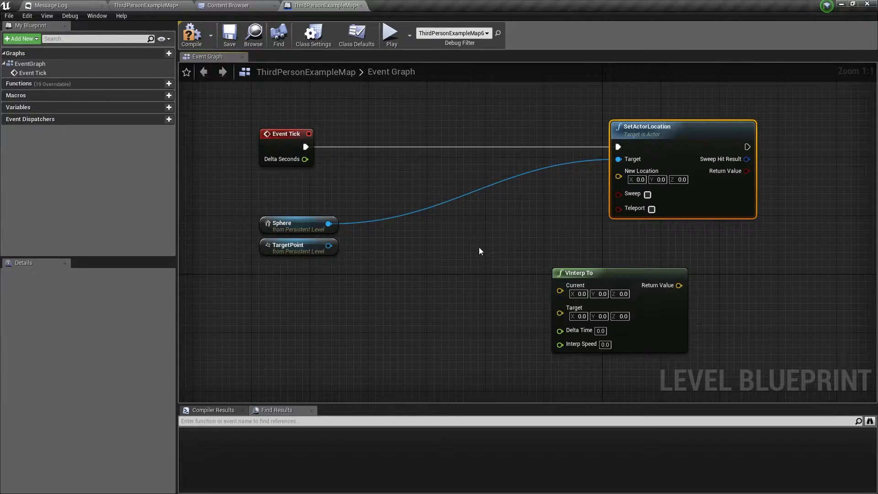
mouse_move(352, 233)
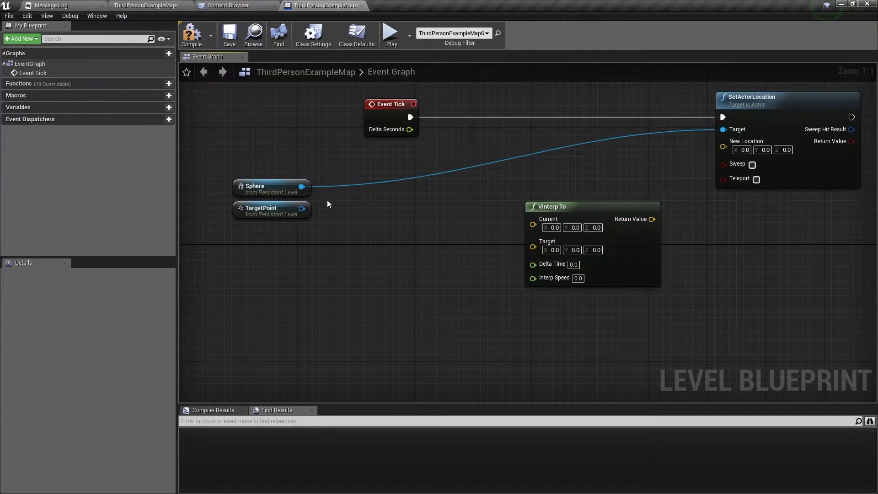
Add GetActorLocation nodes for the Sphere and the TargetPoint.
left_click_drag(307, 185, 358, 224)
type("get loc")
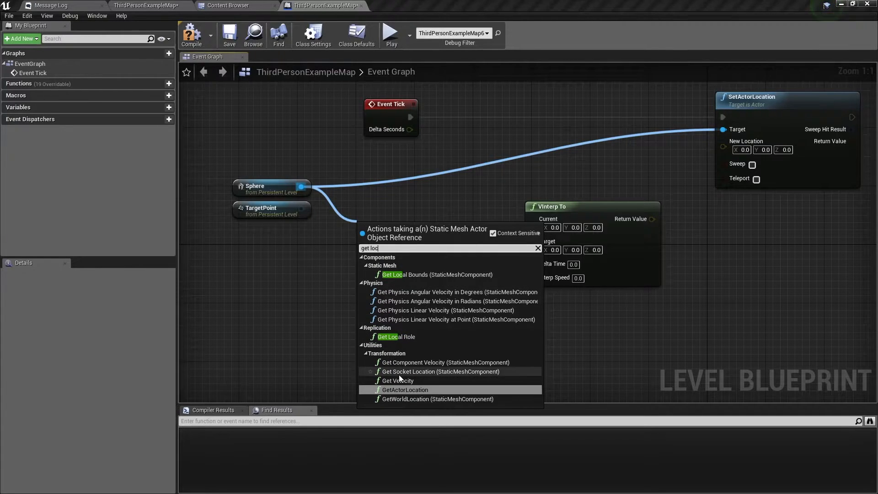
left_click(404, 389)
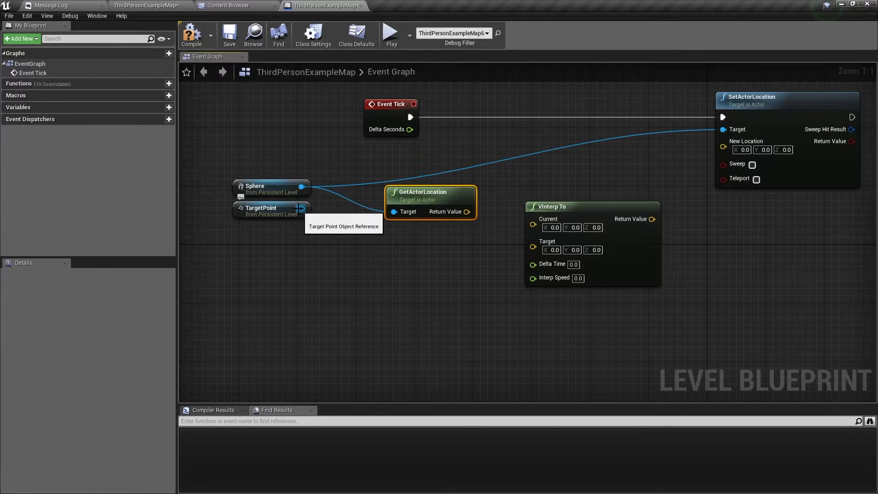
left_click_drag(308, 208, 354, 284)
type("get act")
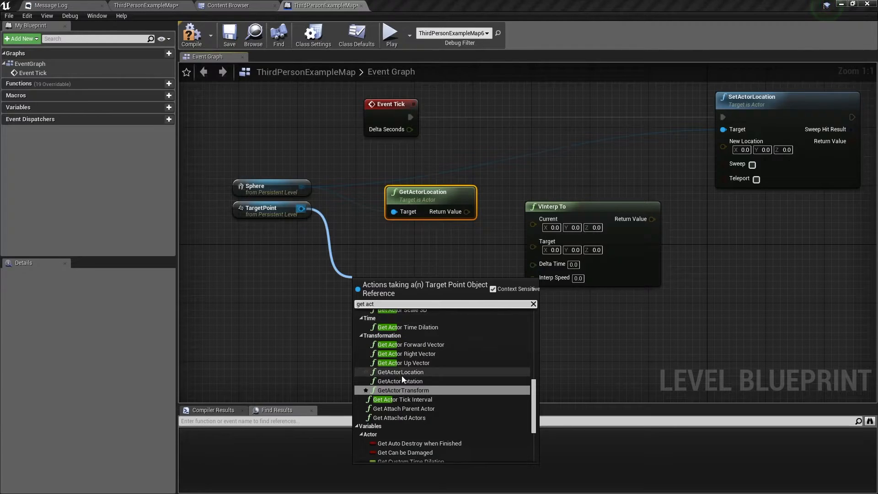
left_click(400, 372)
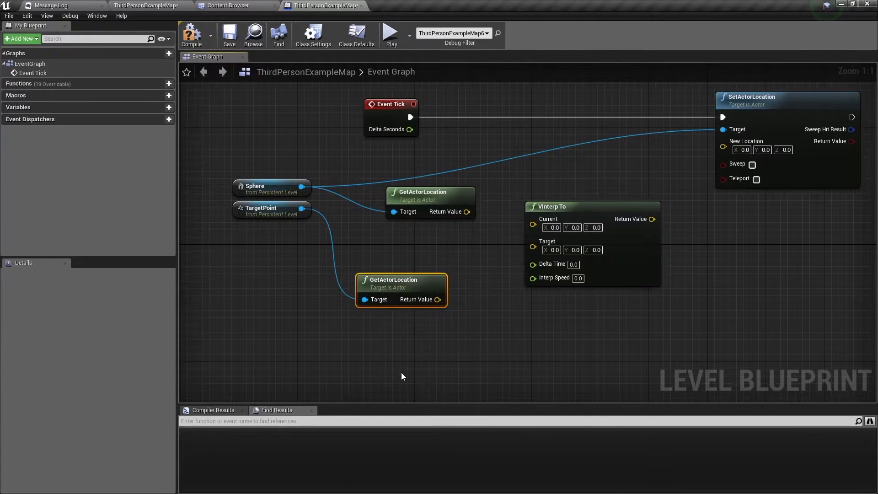
Feed both locations into VInterp To at speed 0.5, outputting to New Location.
left_click_drag(401, 280, 431, 245)
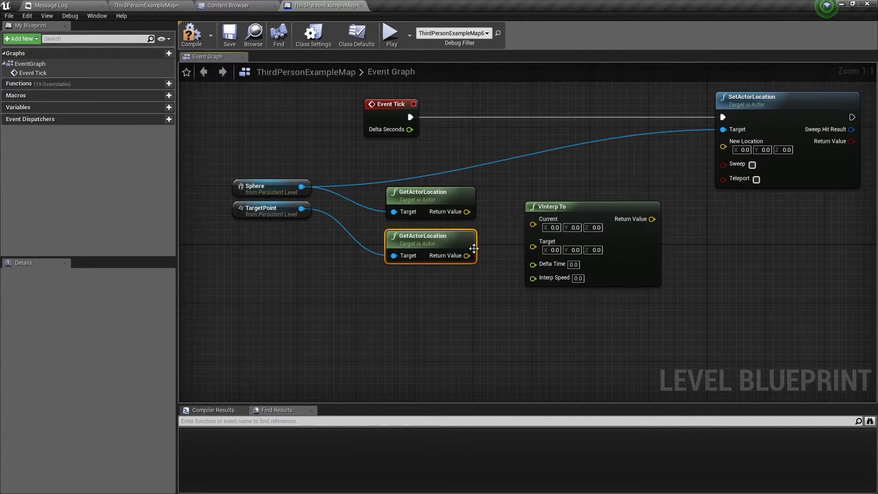
mouse_move(555, 210)
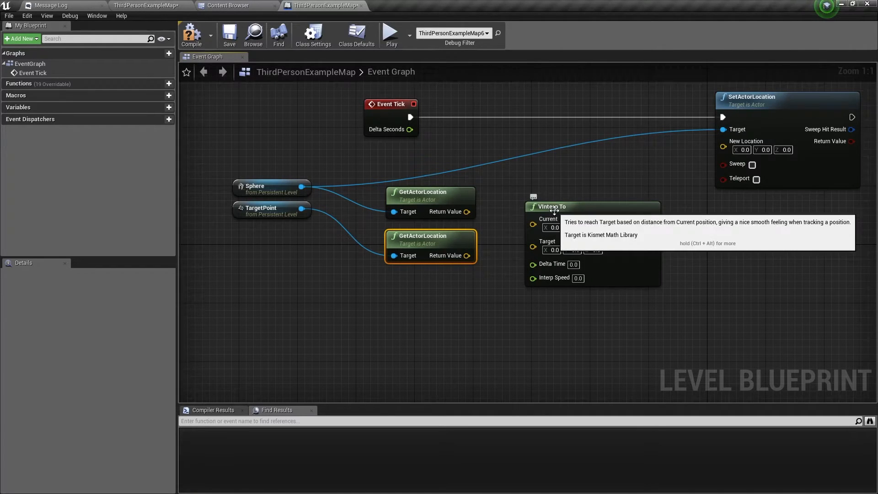
mouse_move(523, 229)
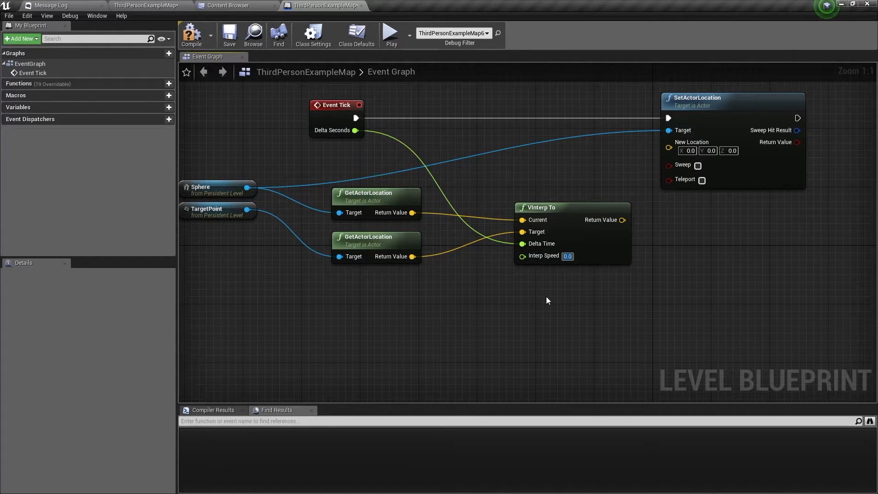
type("5")
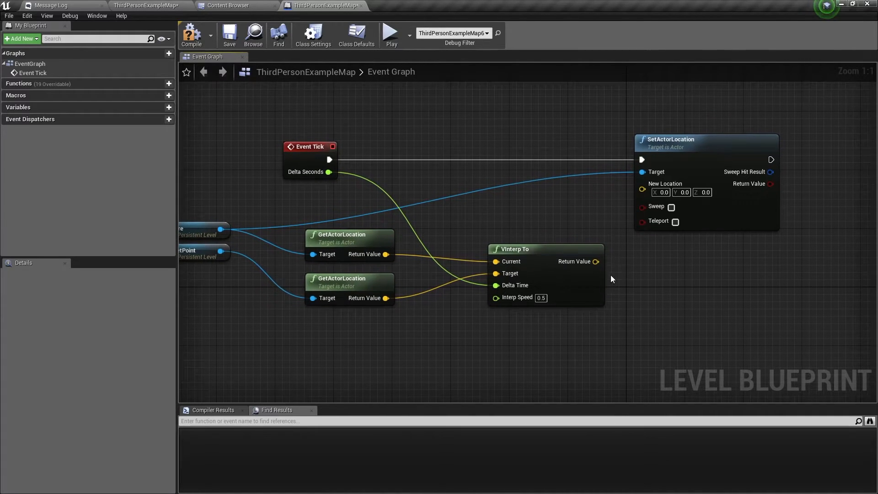
left_click_drag(596, 261, 642, 190)
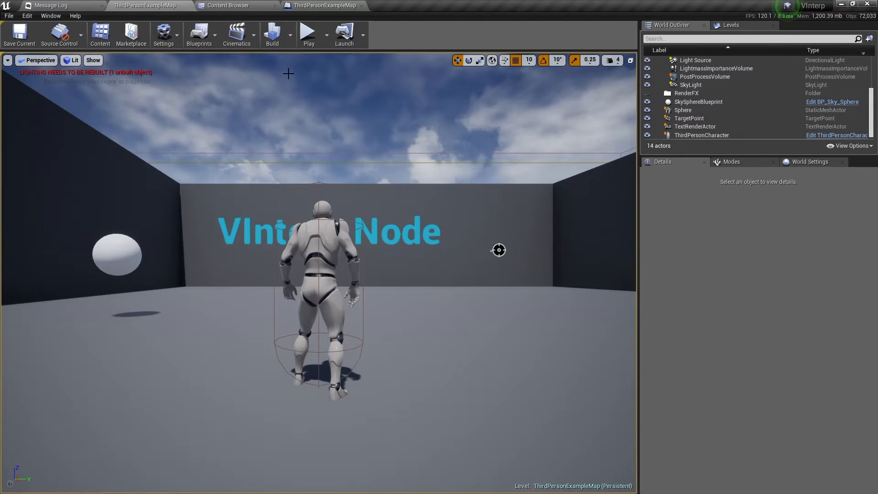
Play the level to test the sphere moving toward the target point.
left_click(308, 34)
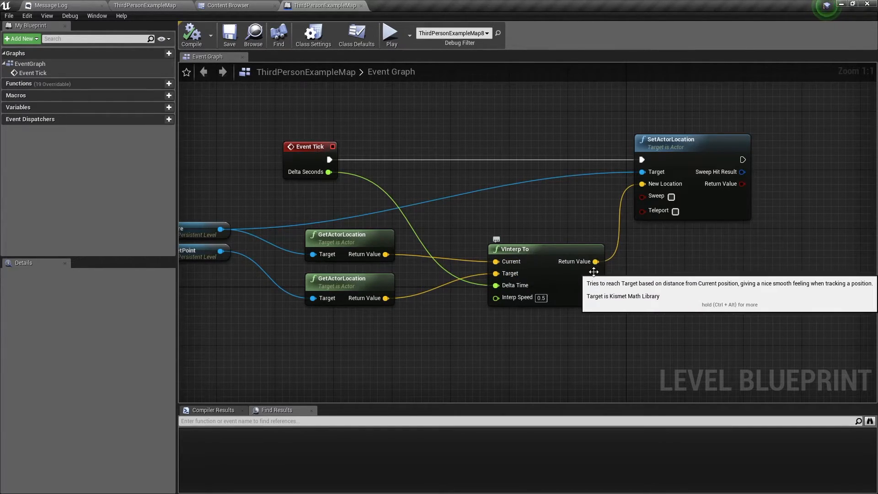
mouse_move(627, 351)
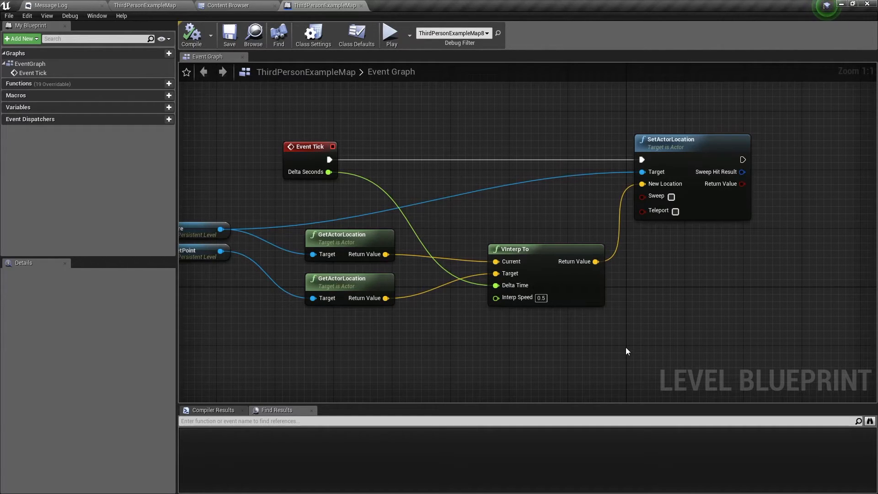
mouse_move(534, 369)
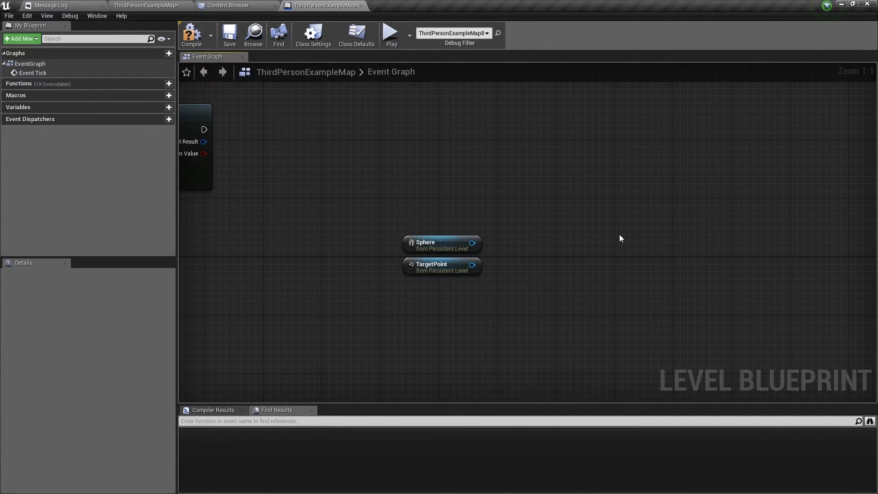
Add a second VInterp To node to the graph.
right_click(621, 238)
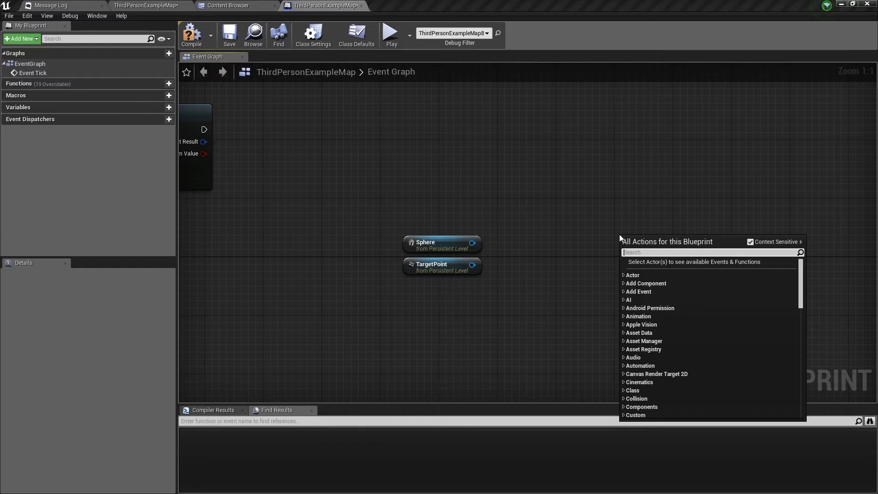
type("vin")
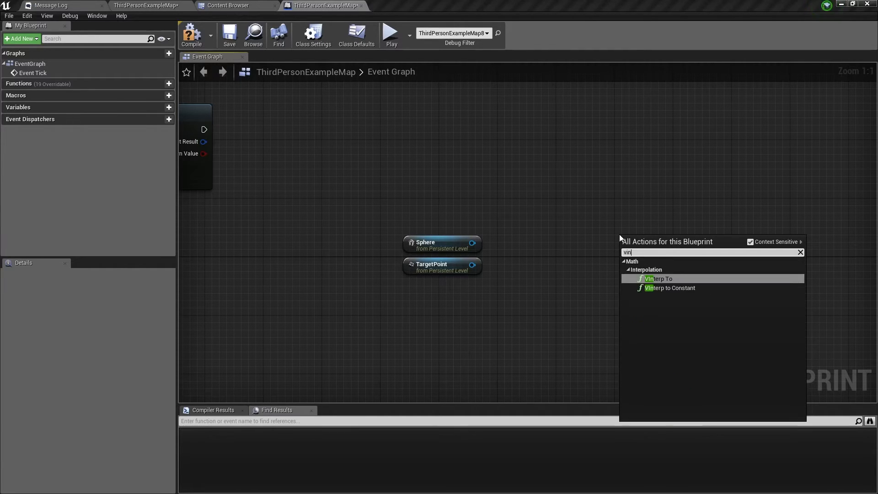
left_click(659, 279)
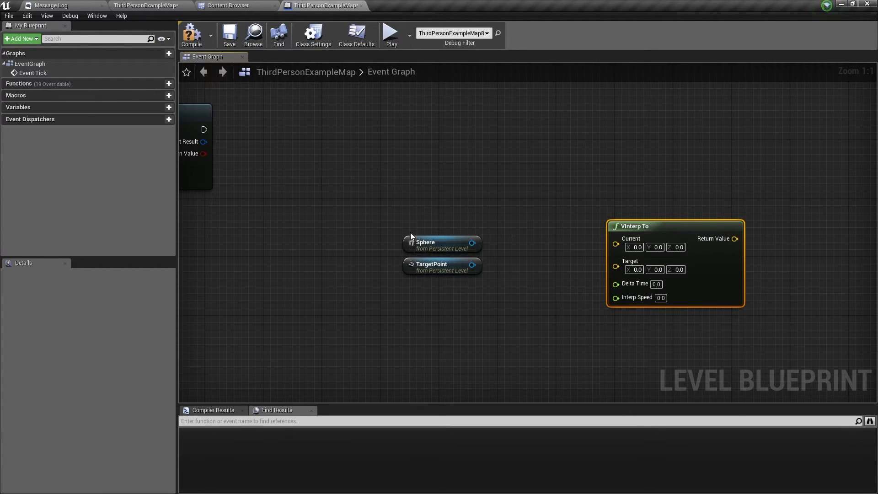
Add a Set Actor Scale 3D node targeting the Sphere.
left_click_drag(476, 243, 540, 177)
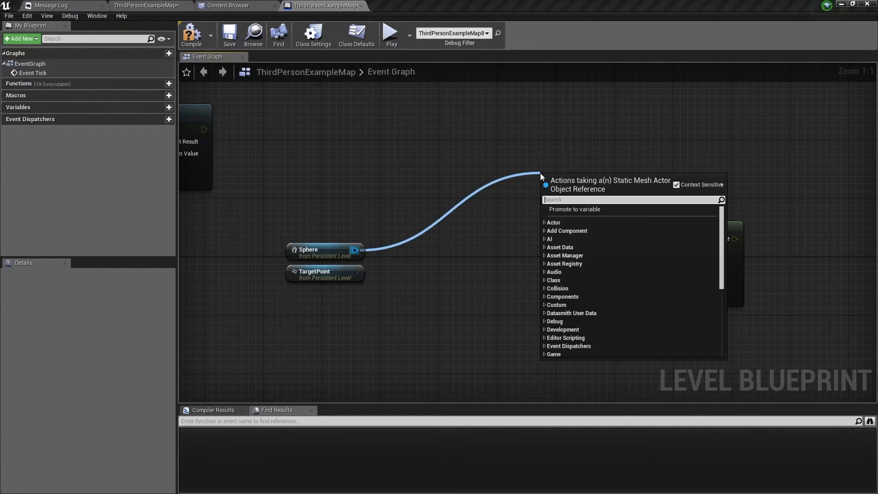
type("set ac")
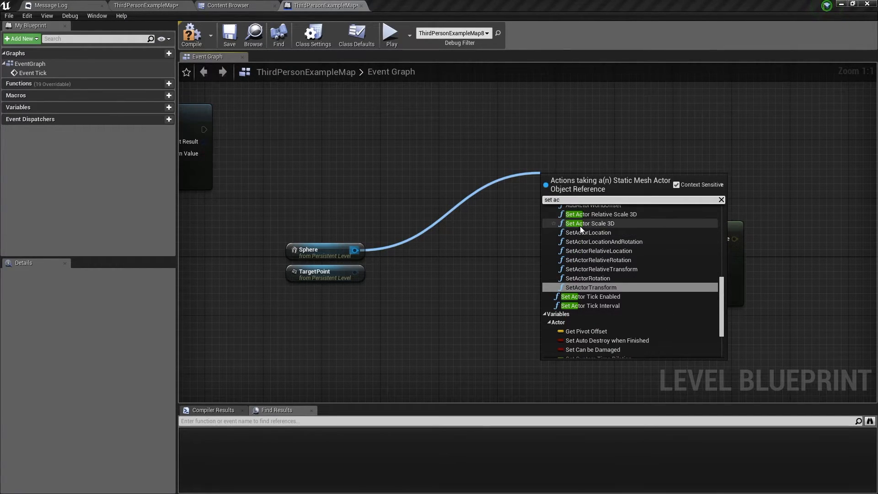
mouse_move(603, 228)
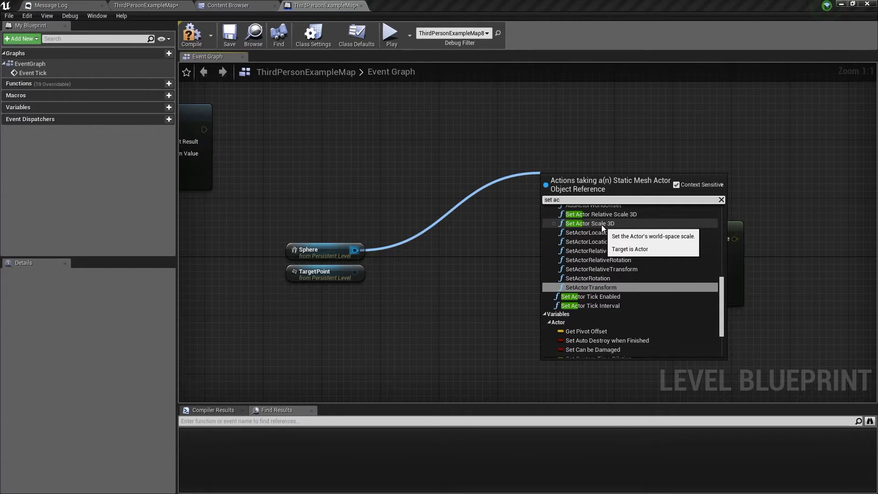
left_click(589, 223)
type("get actor sc")
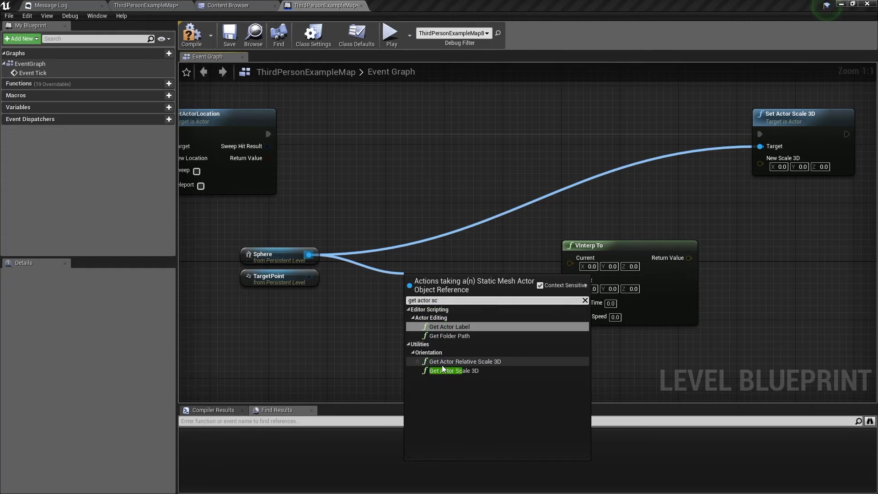
Wire Sphere and TargetPoint Get Actor Scale 3D through VInterp To into New Scale 3D.
left_click(454, 371)
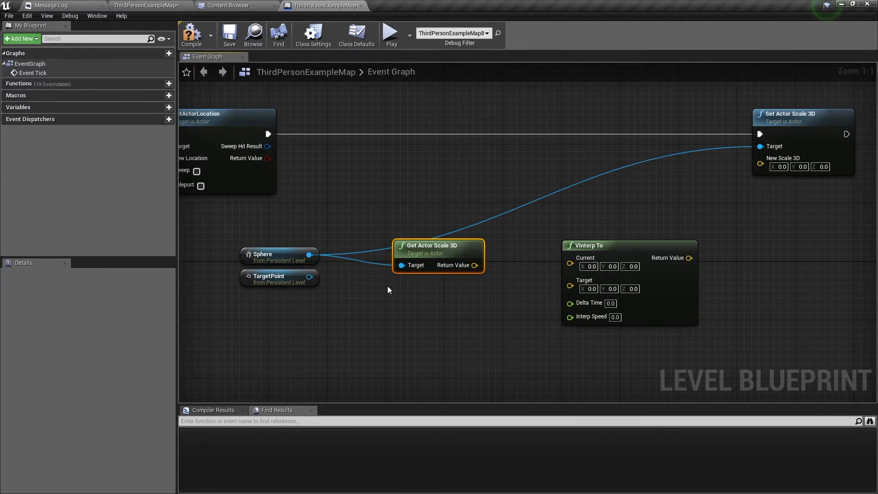
left_click_drag(320, 276, 377, 307)
type("get scale 3d")
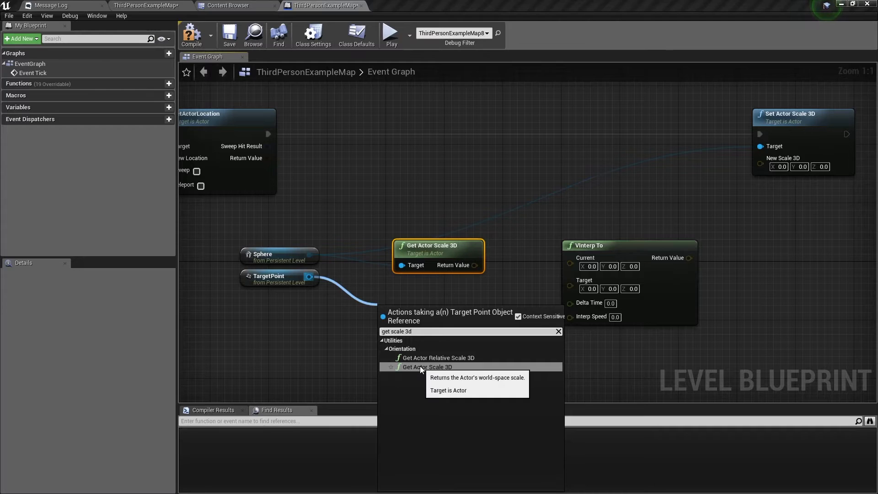
left_click(424, 367)
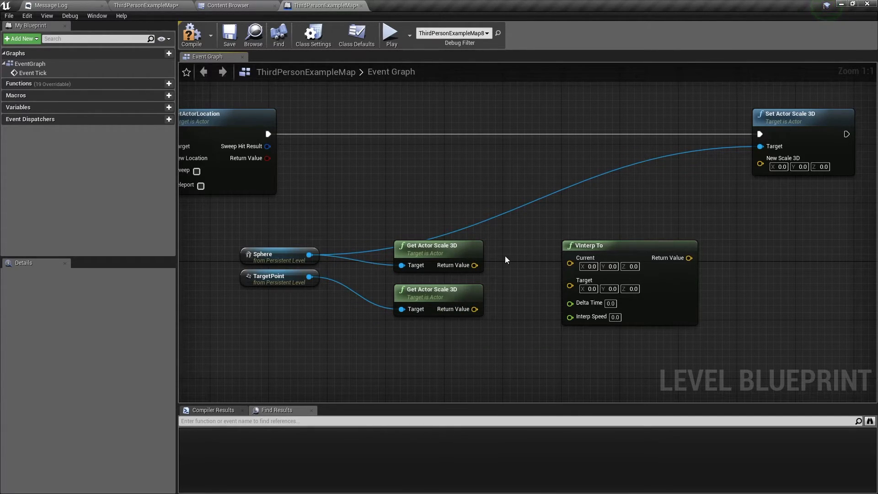
left_click_drag(475, 265, 570, 258)
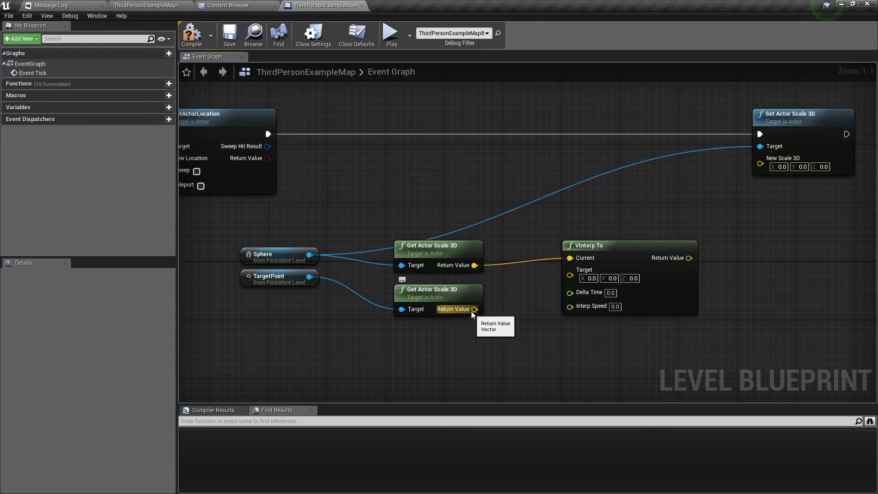
scroll("down", 3)
type("0.5")
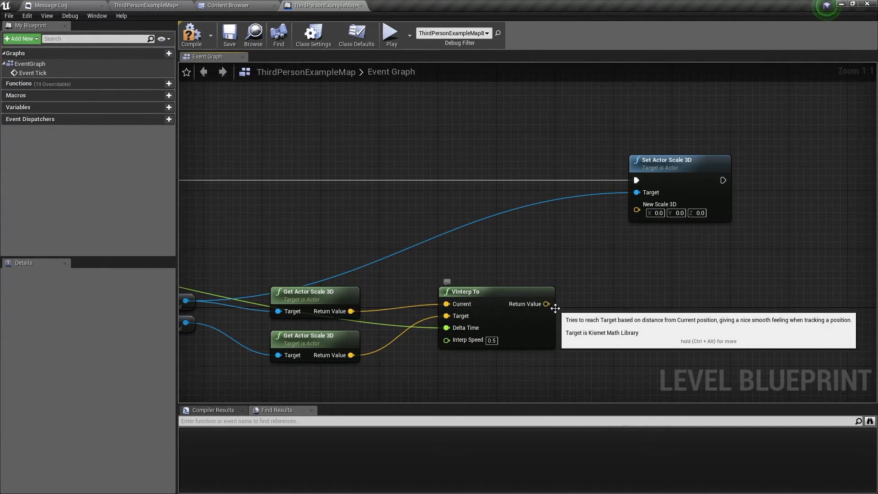
left_click_drag(546, 304, 636, 204)
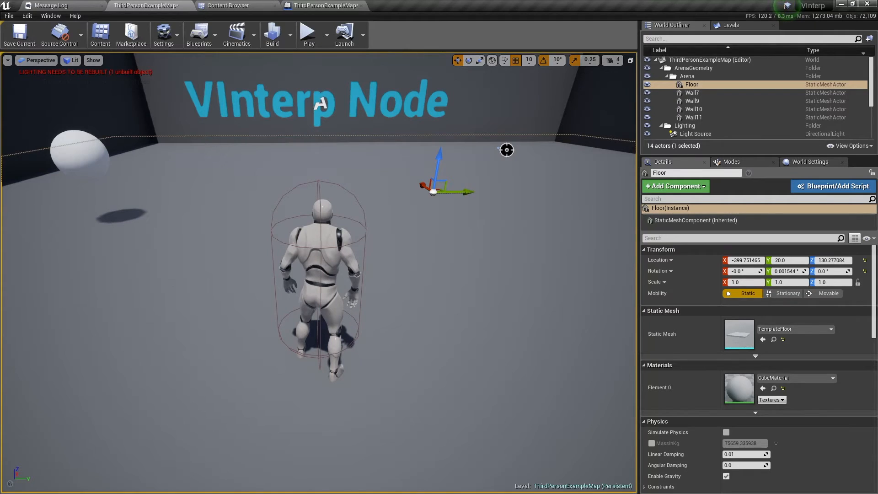
Set the TargetPoint's uniform scale to 3.0 in the Details panel.
left_click(688, 117)
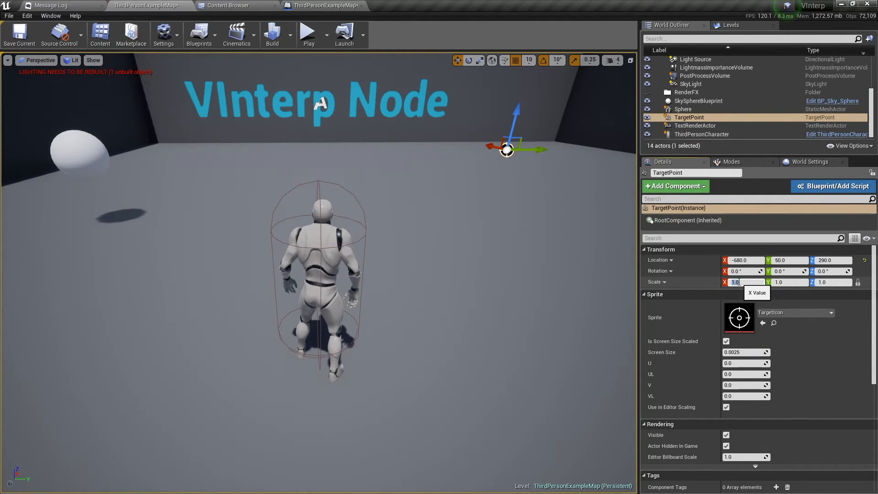
type("3.0")
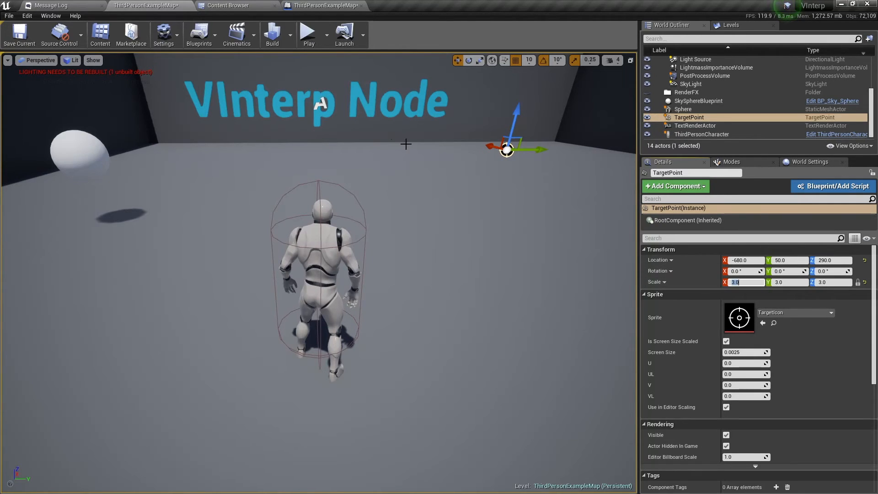
left_click(308, 31)
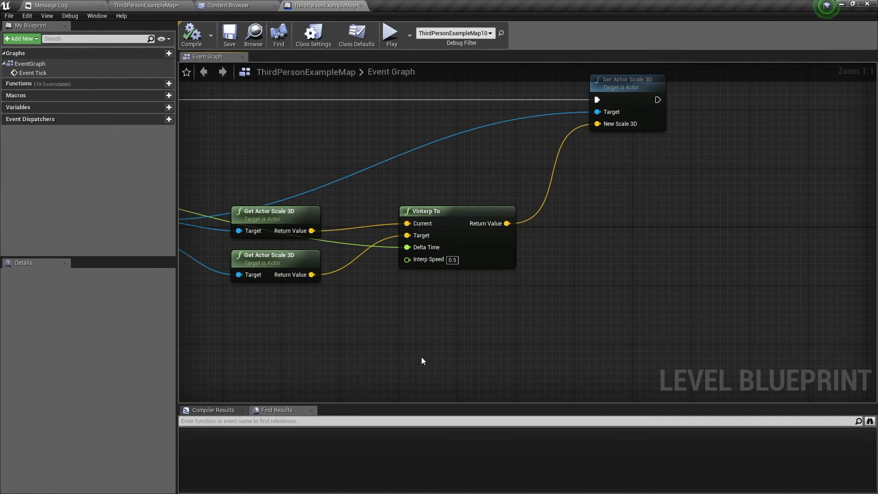
mouse_move(424, 340)
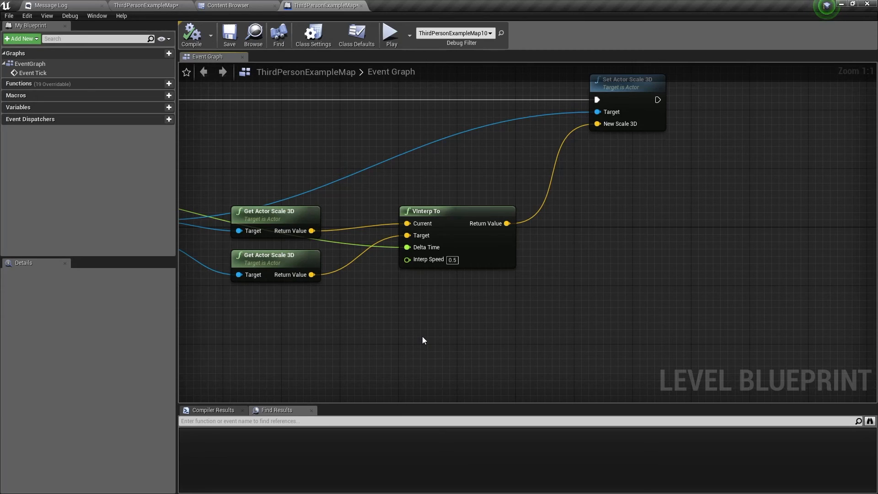